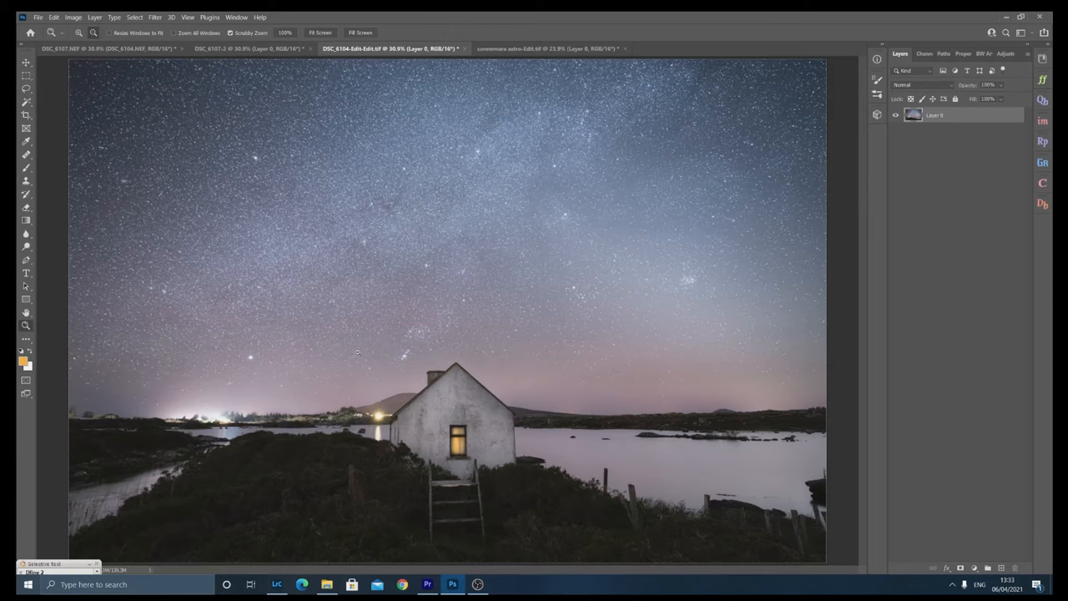
Browse the open documents, viewing the stone hut example and returning to the finished cottage photo.
{"action": "left_click", "coordinate": [554, 46]}
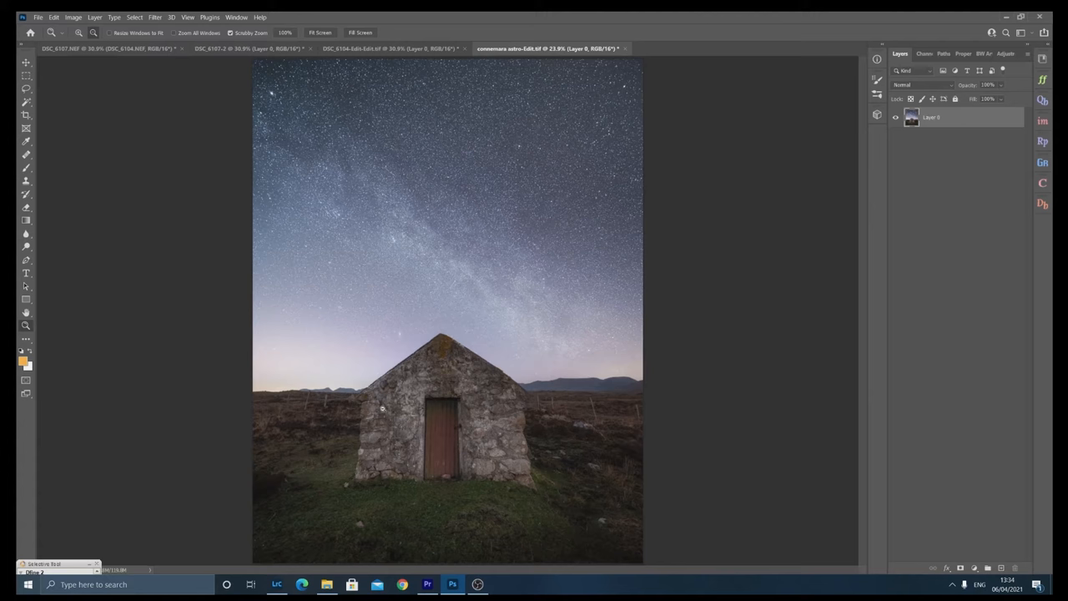
{"action": "left_click", "coordinate": [376, 51]}
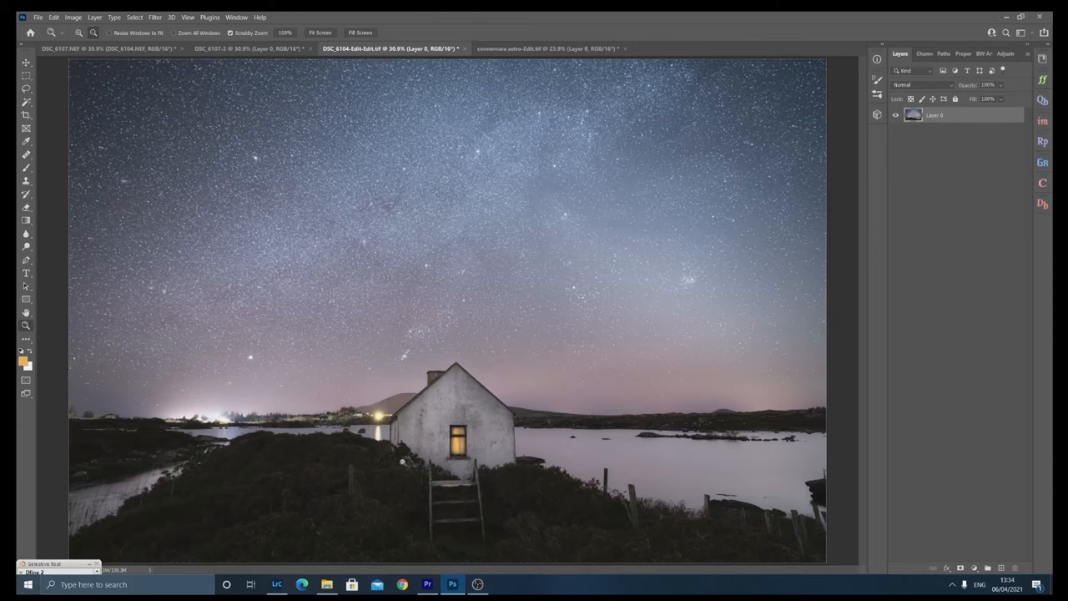
{"action": "left_click", "coordinate": [100, 50]}
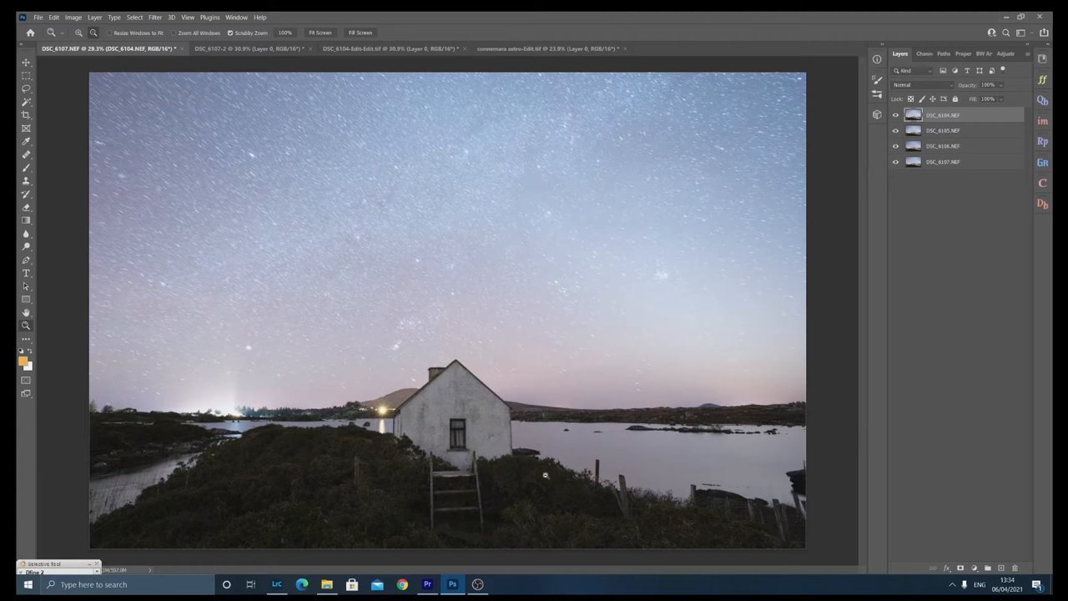
Toggle visibility of the individual exposure layers to compare the four night shots.
{"action": "left_click", "coordinate": [897, 117]}
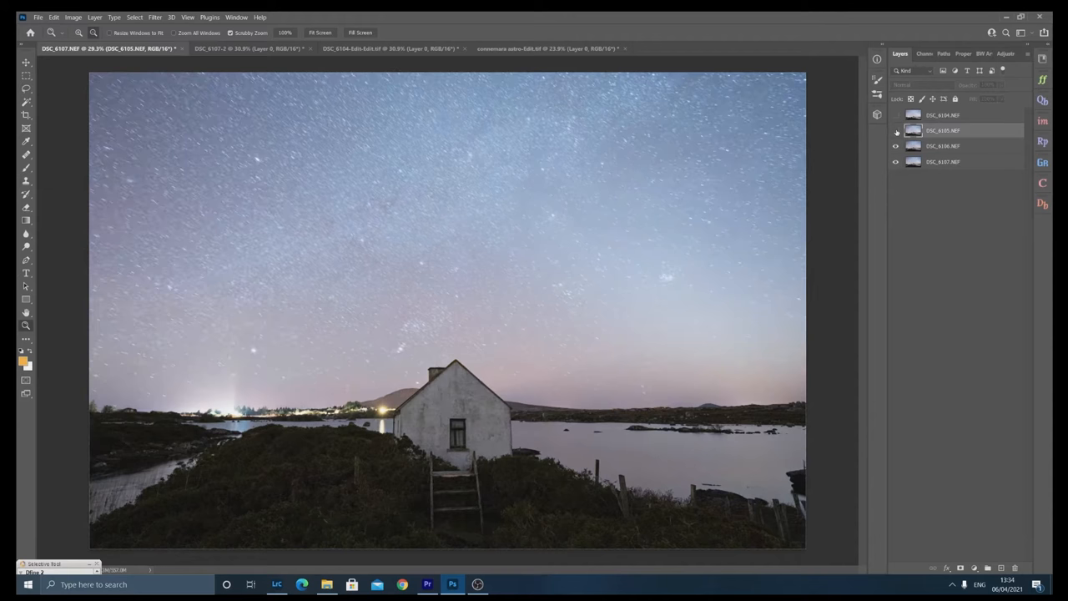
{"action": "left_click", "coordinate": [897, 130]}
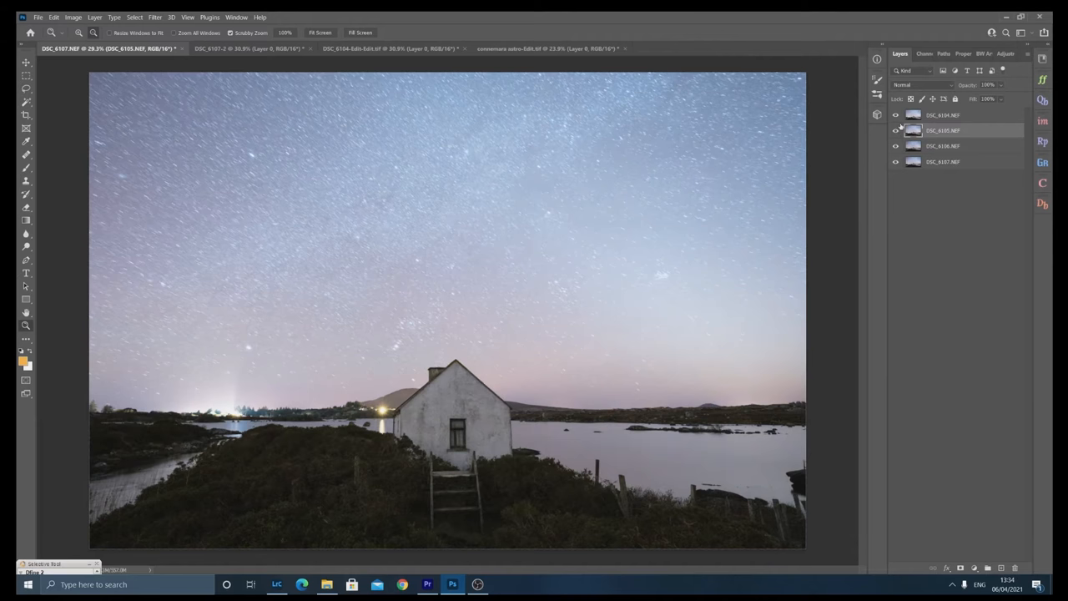
{"action": "left_click", "coordinate": [948, 115]}
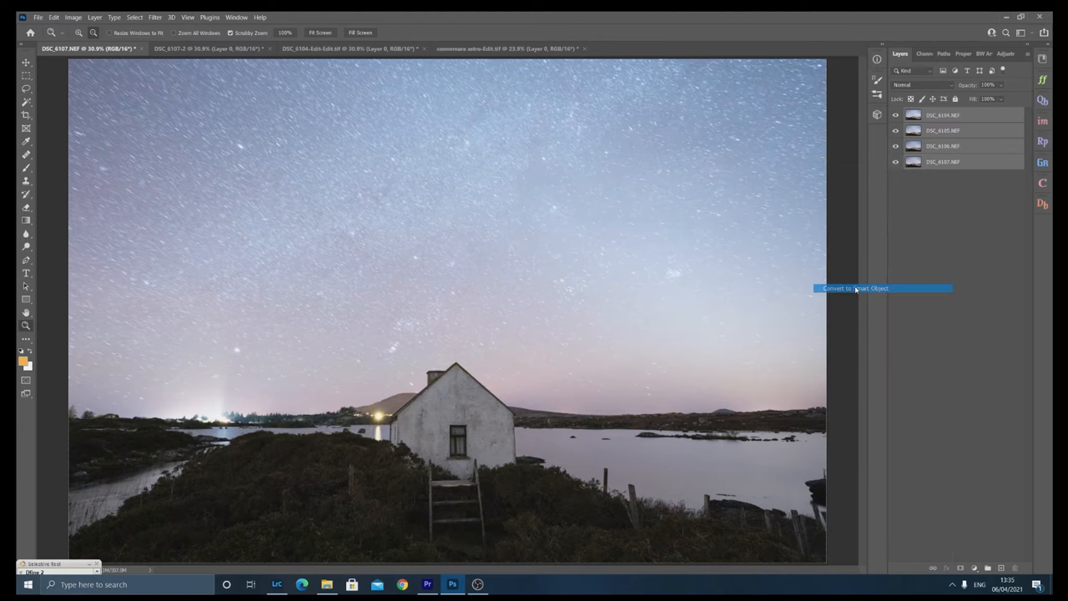
Convert the four exposure layers into one smart object and set its stack mode to Median.
{"action": "left_click", "coordinate": [100, 14]}
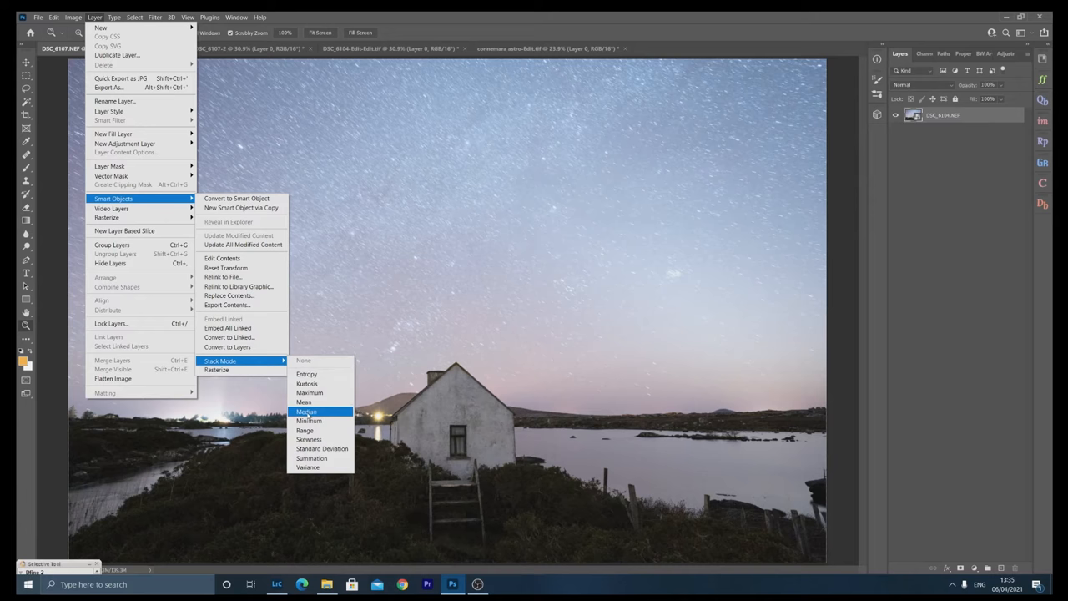
{"action": "left_click", "coordinate": [307, 411]}
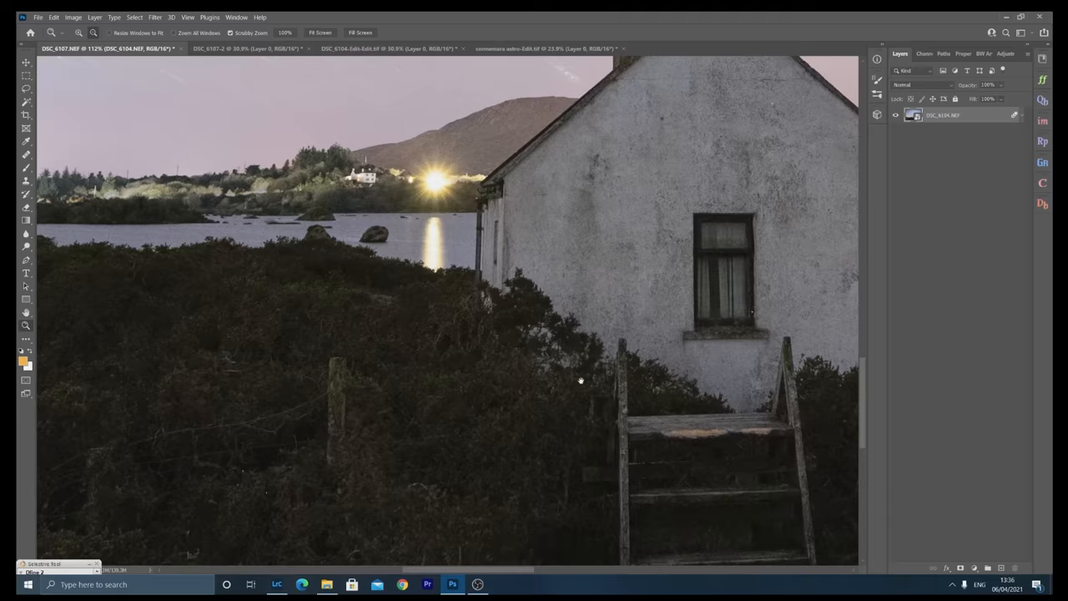
{"action": "left_click", "coordinate": [321, 34]}
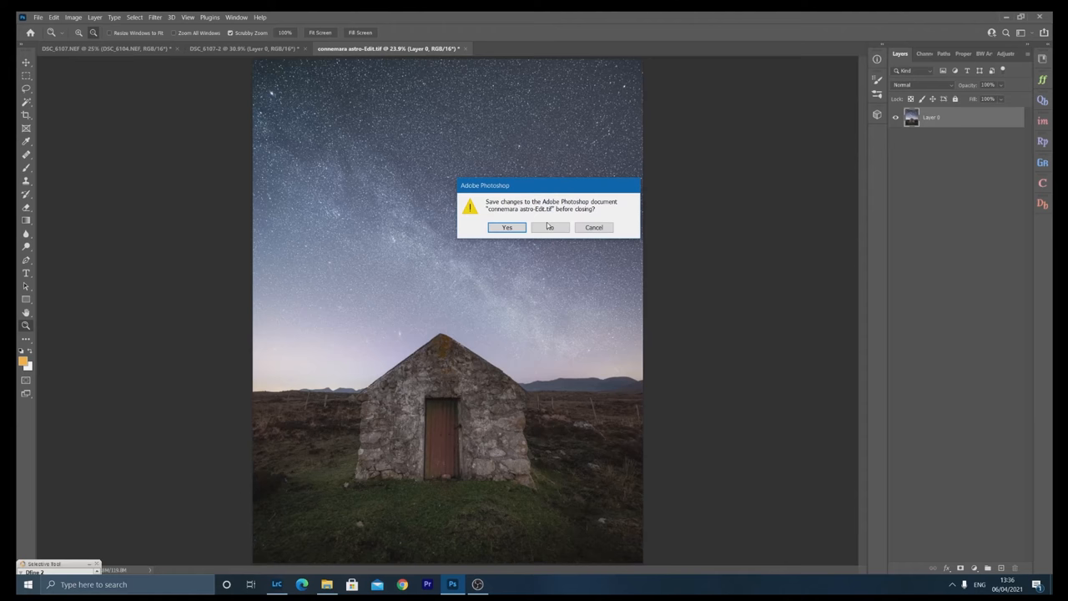
Close the stone hut document, discarding its changes.
{"action": "left_click", "coordinate": [549, 227]}
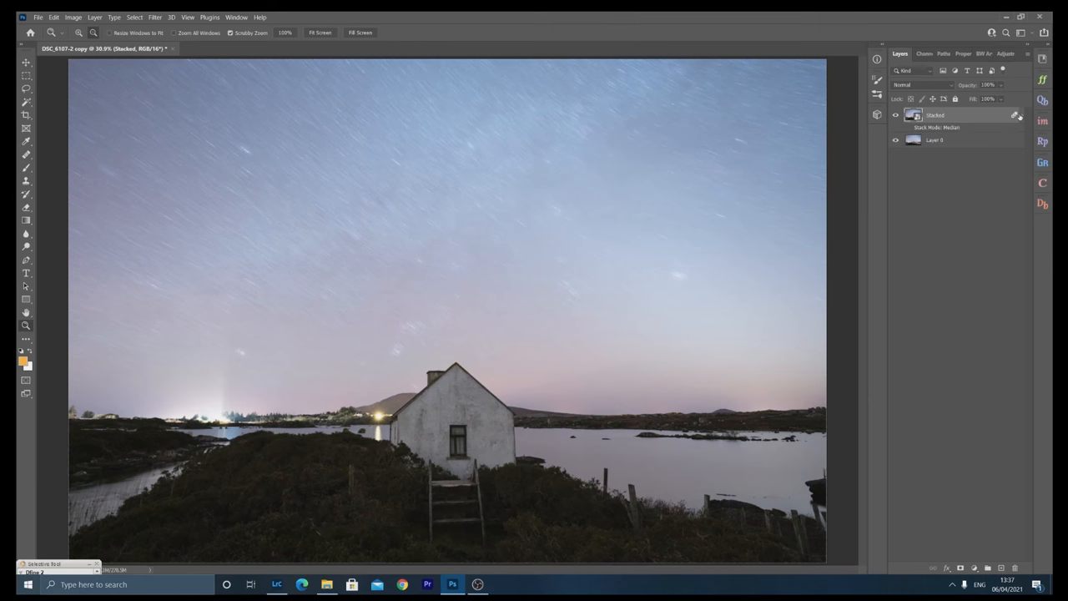
Bring up the Layer menu commands for the cottage document with the Stacked smart object.
{"action": "left_click", "coordinate": [104, 13]}
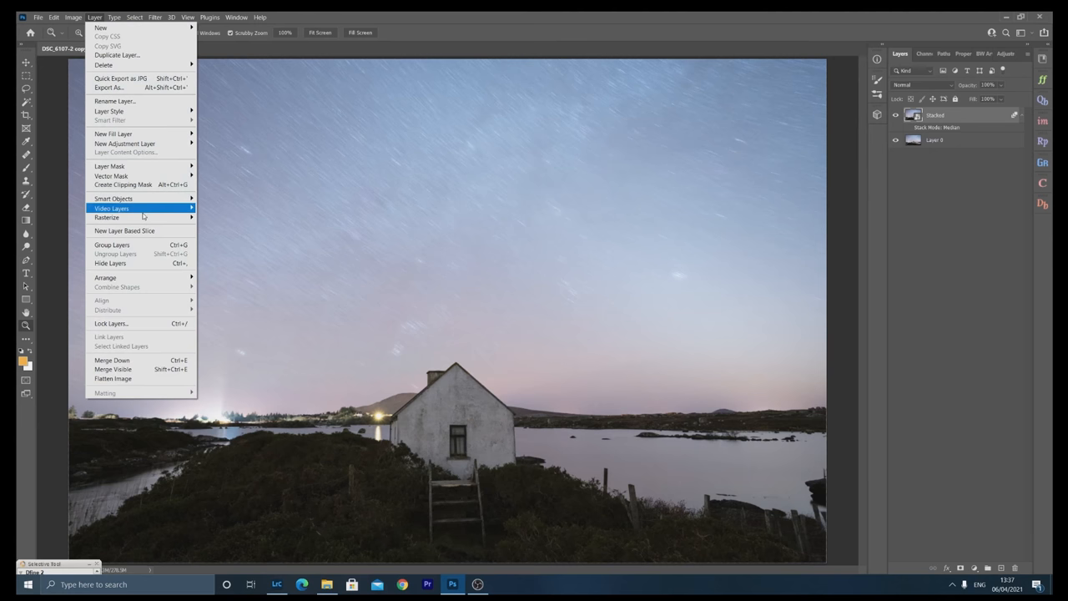